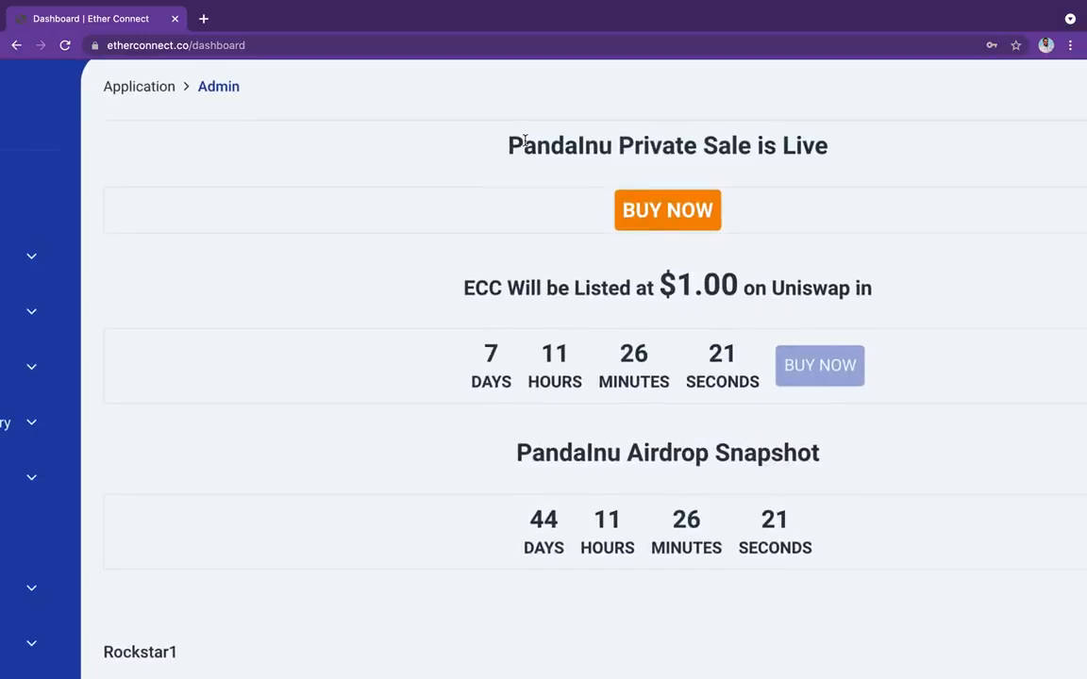
mouse_move(812, 185)
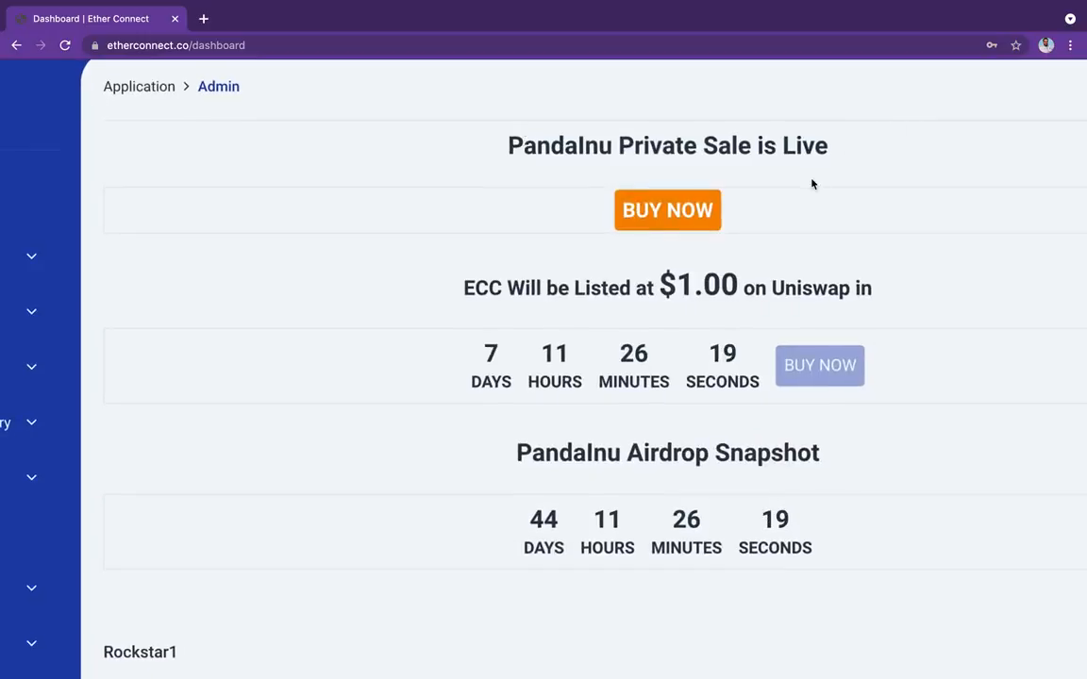
mouse_move(321, 249)
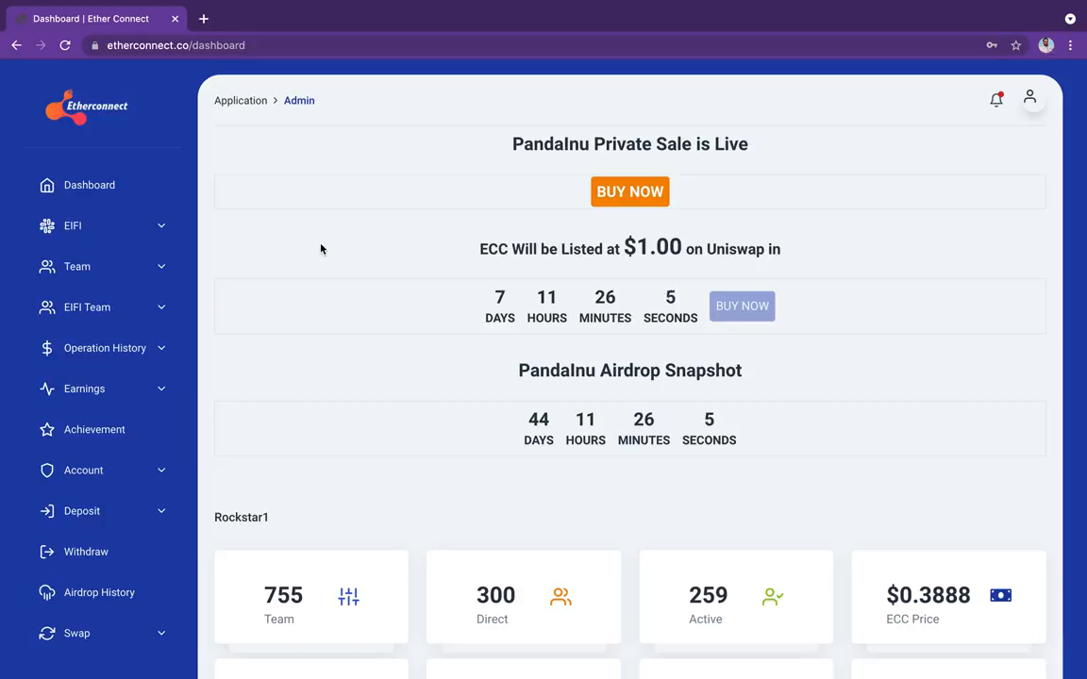
mouse_move(544, 238)
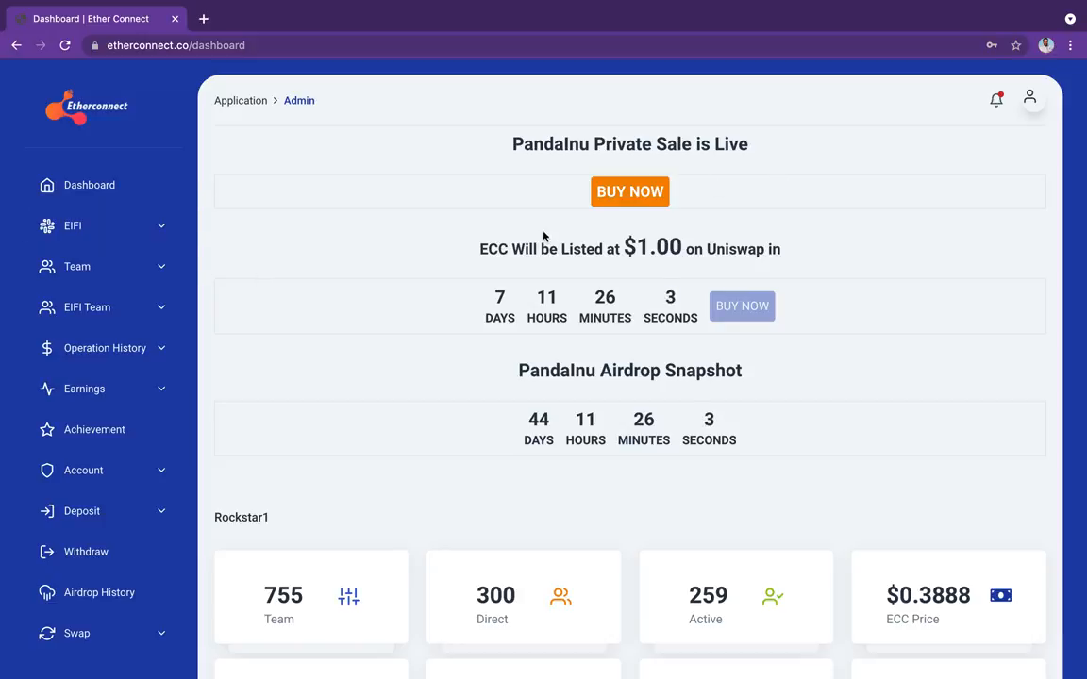
Step: Enter the PandaInu private sale via BUY NOW and expand the Buy coin list
left_click(631, 193)
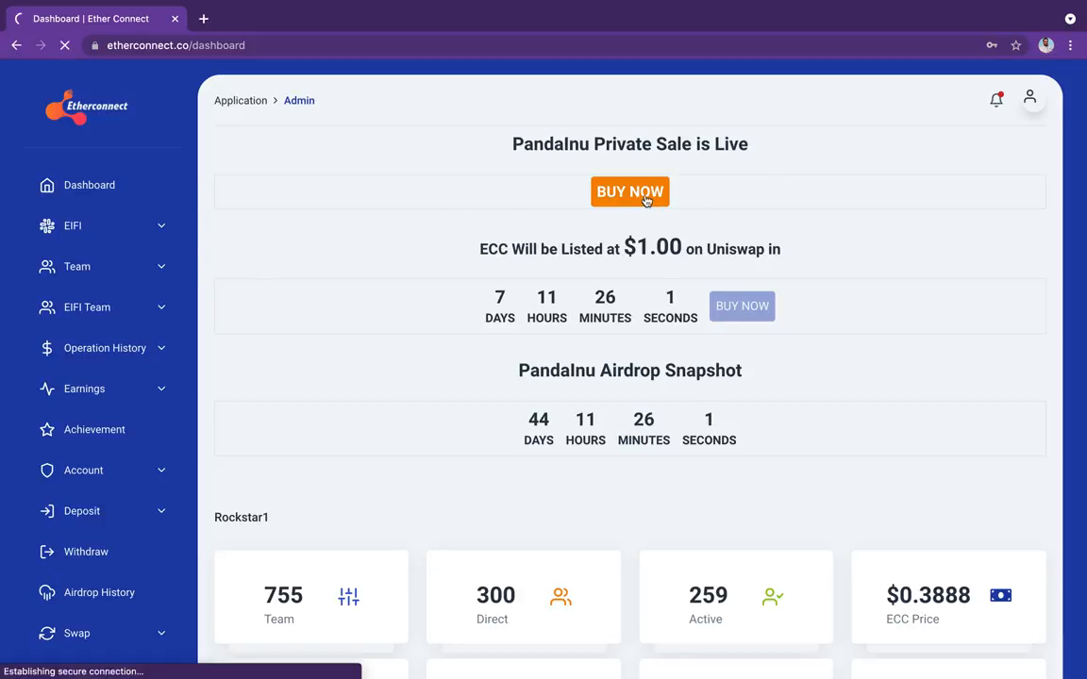
left_click(630, 192)
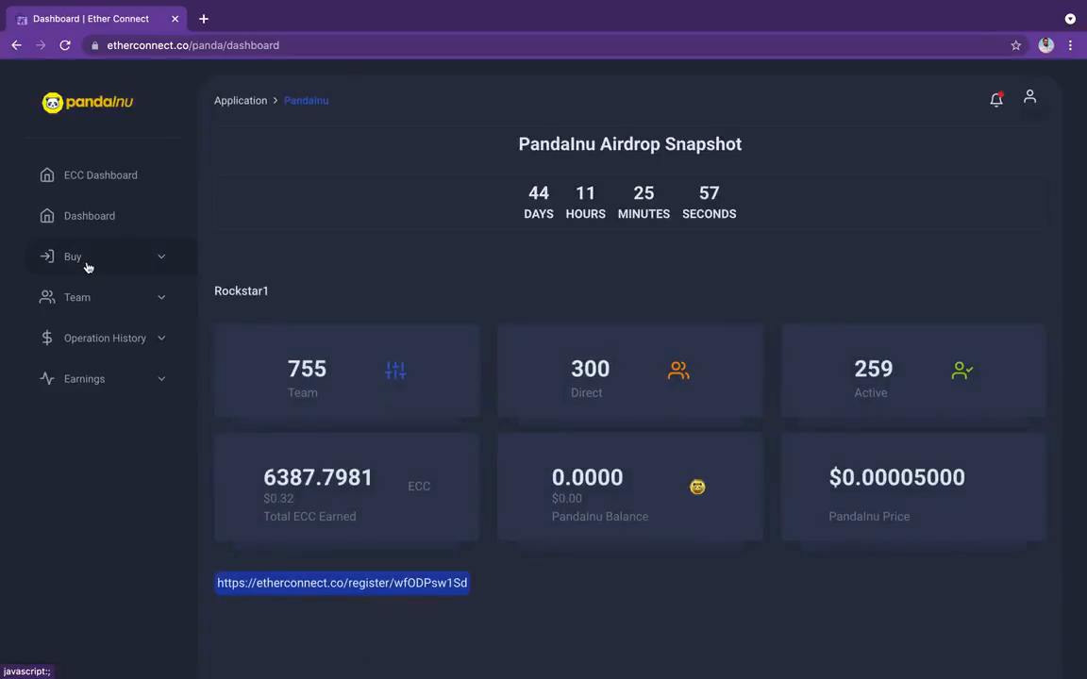
left_click(72, 256)
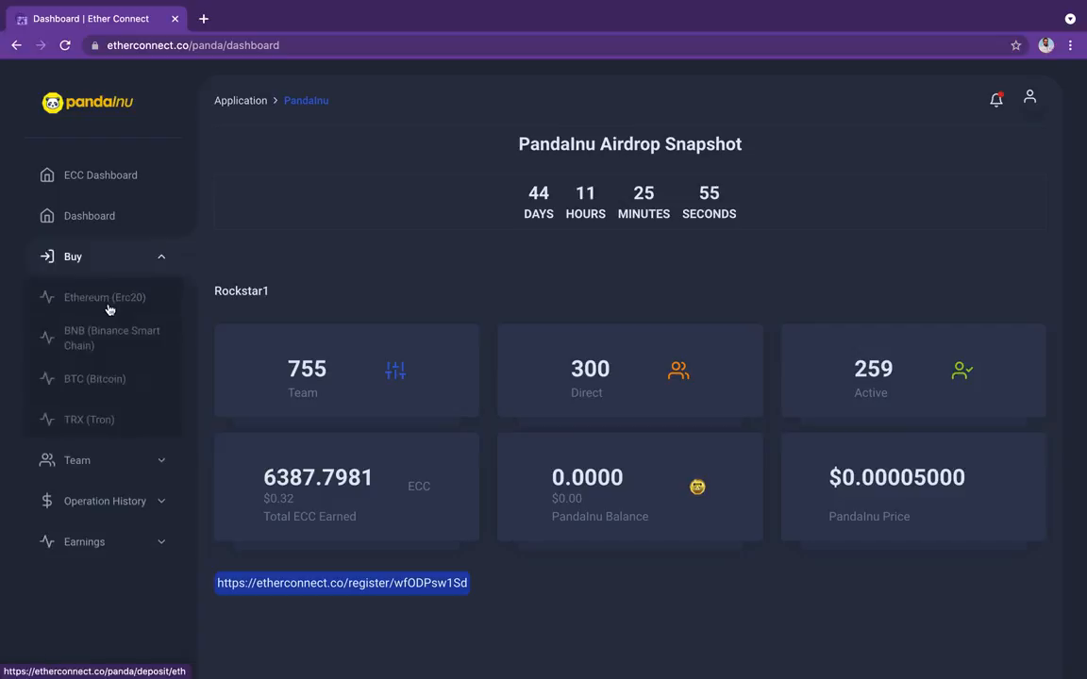
mouse_move(105, 330)
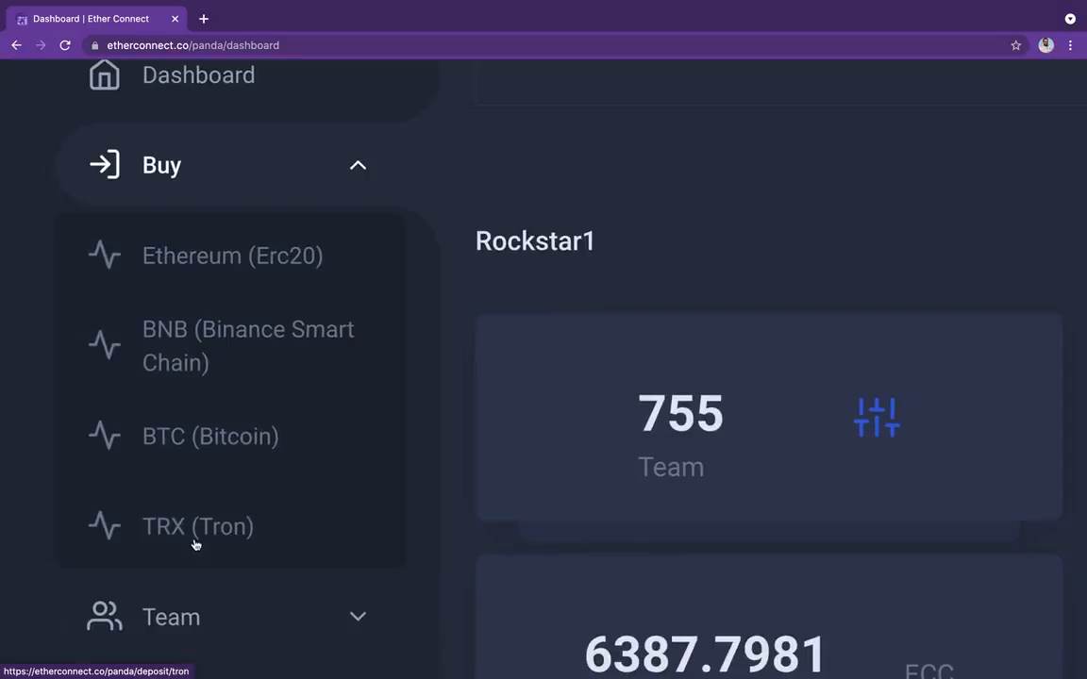
mouse_move(219, 362)
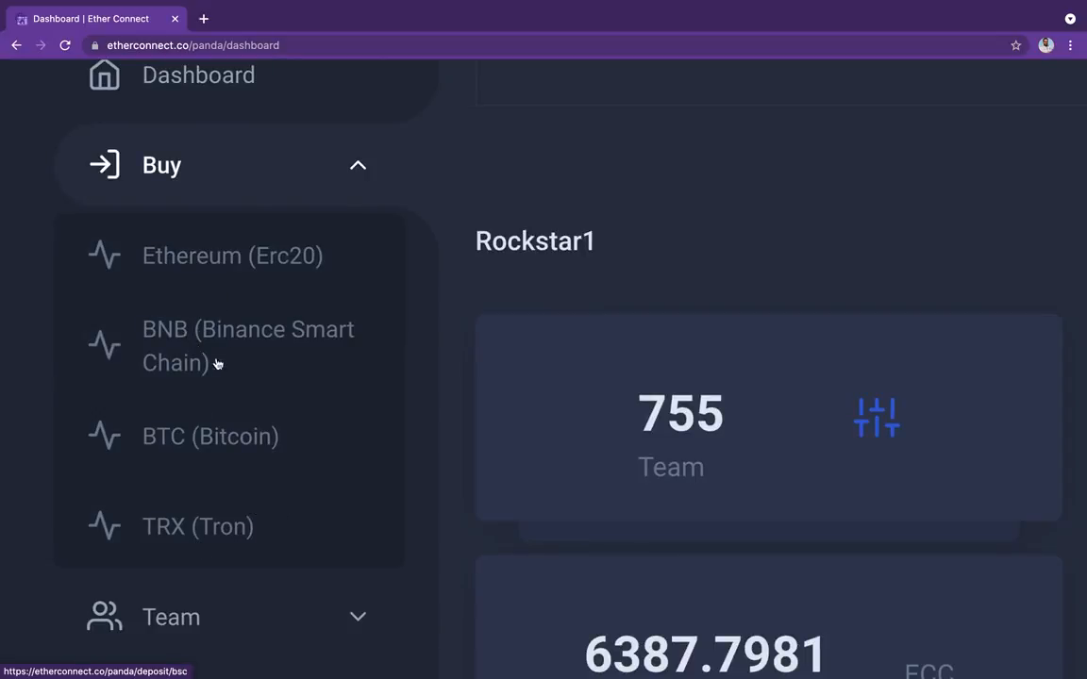
mouse_move(202, 521)
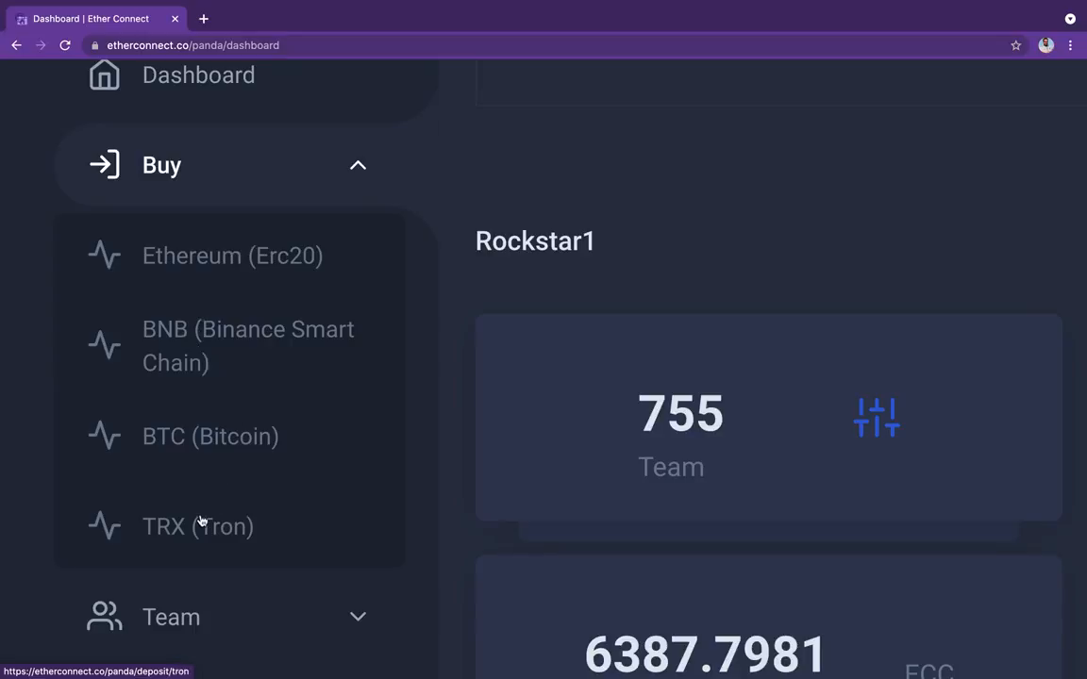
Step: Choose TRX (Tron) as the payment coin and enter a 500 USD deposit amount
left_click(189, 166)
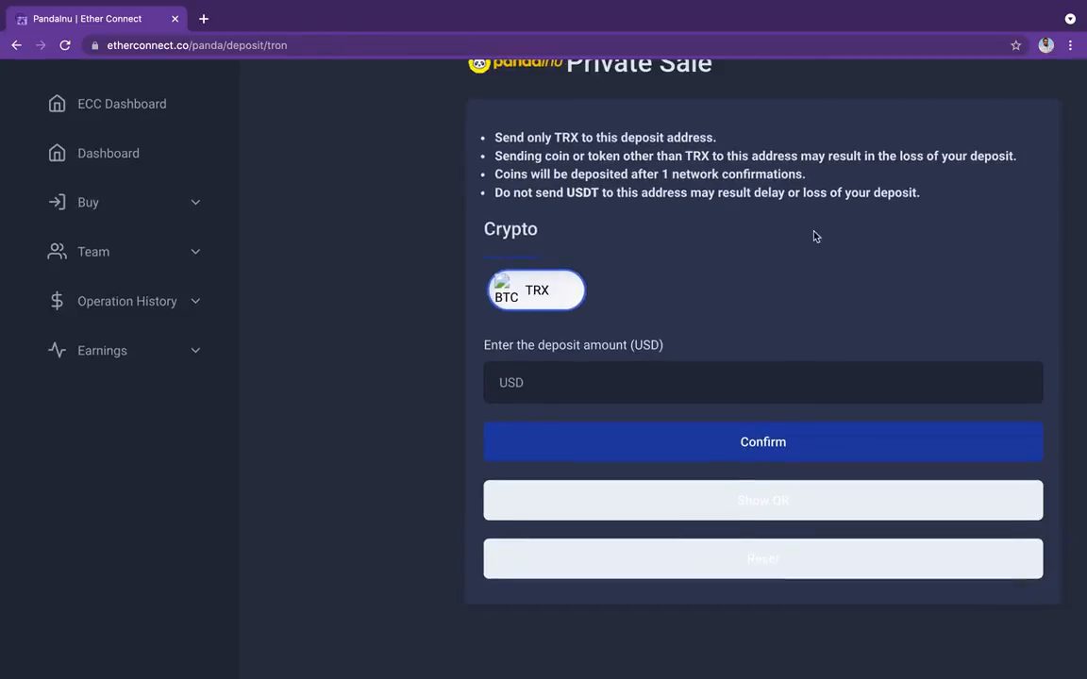
mouse_move(583, 193)
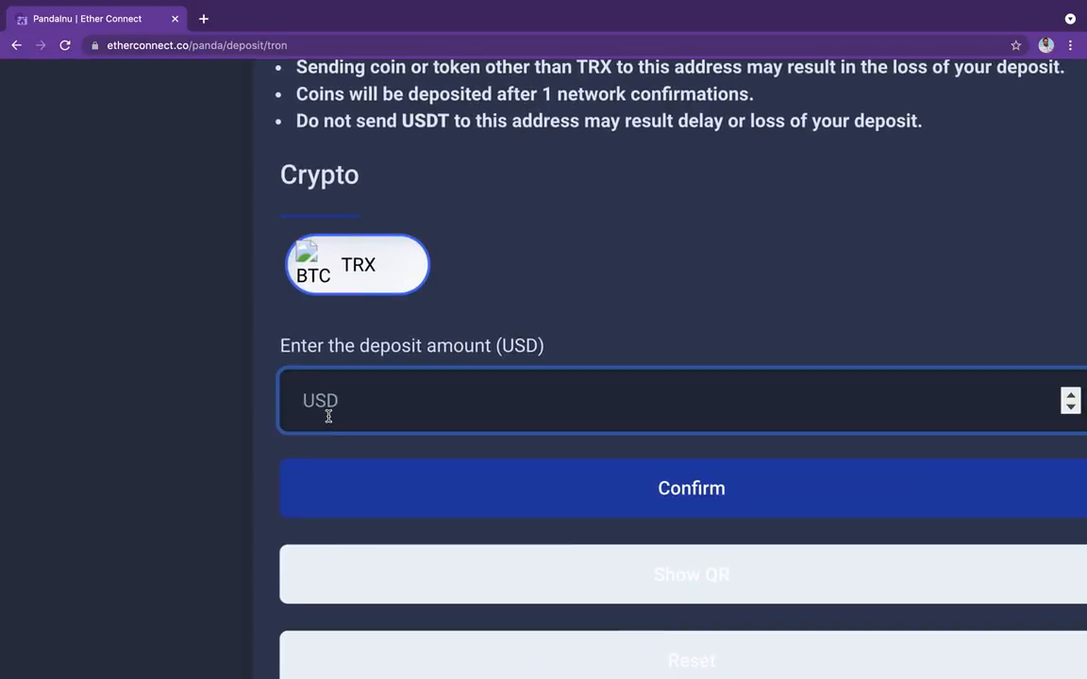
type("500")
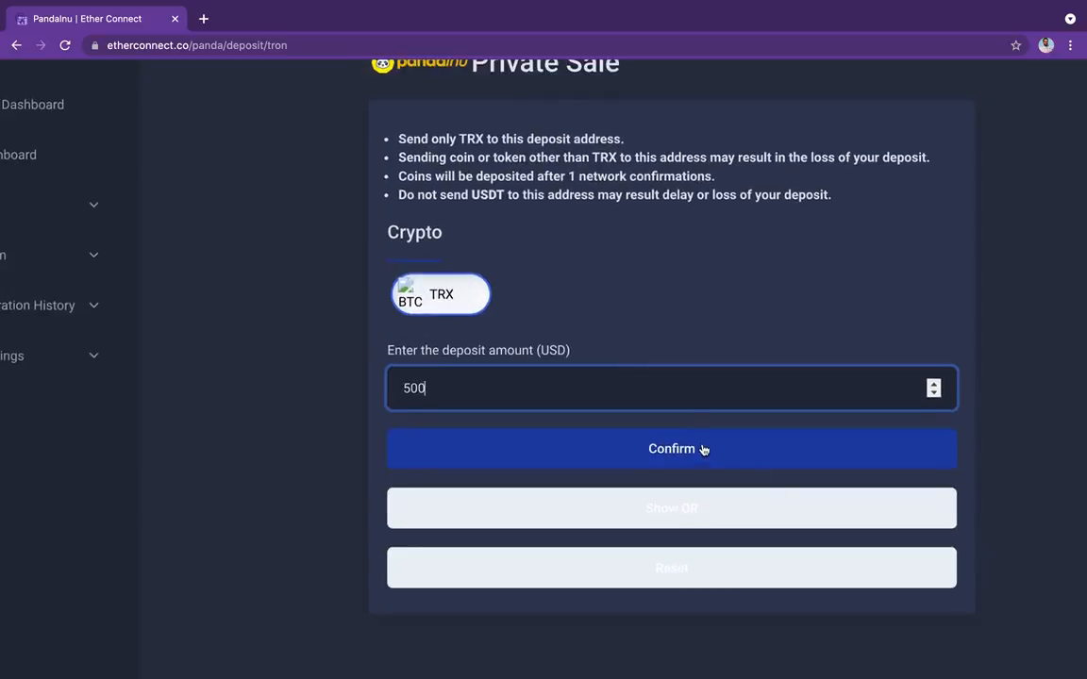
Step: Confirm the 500 USD TRX deposit and reveal its payment QR code and wallet address
left_click(671, 449)
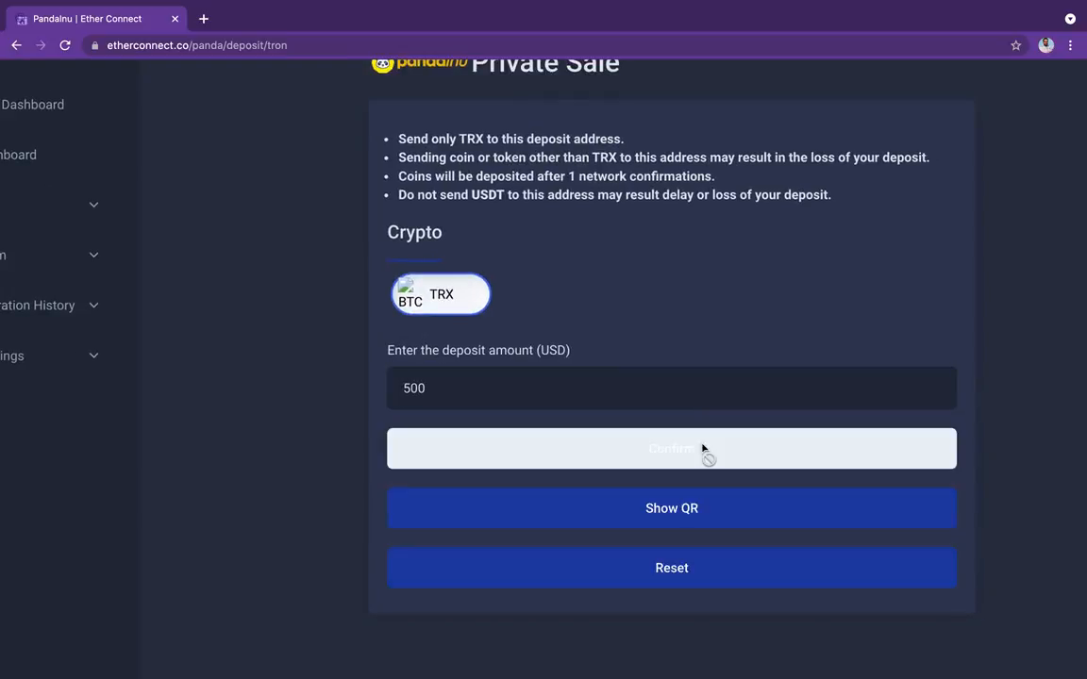
mouse_move(566, 435)
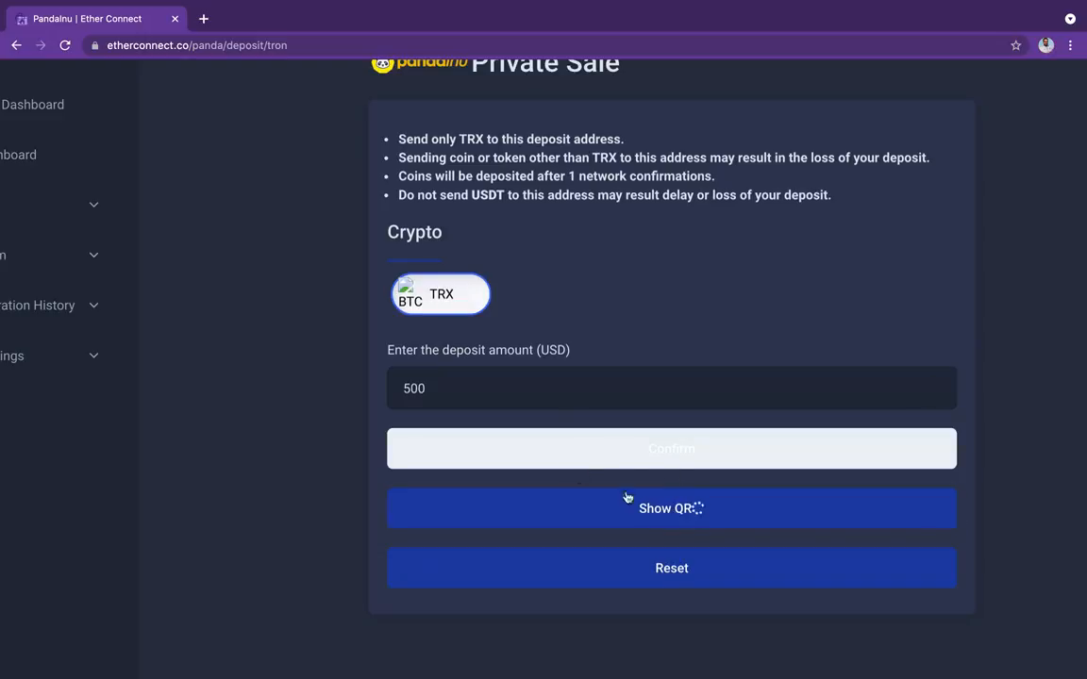
mouse_move(800, 402)
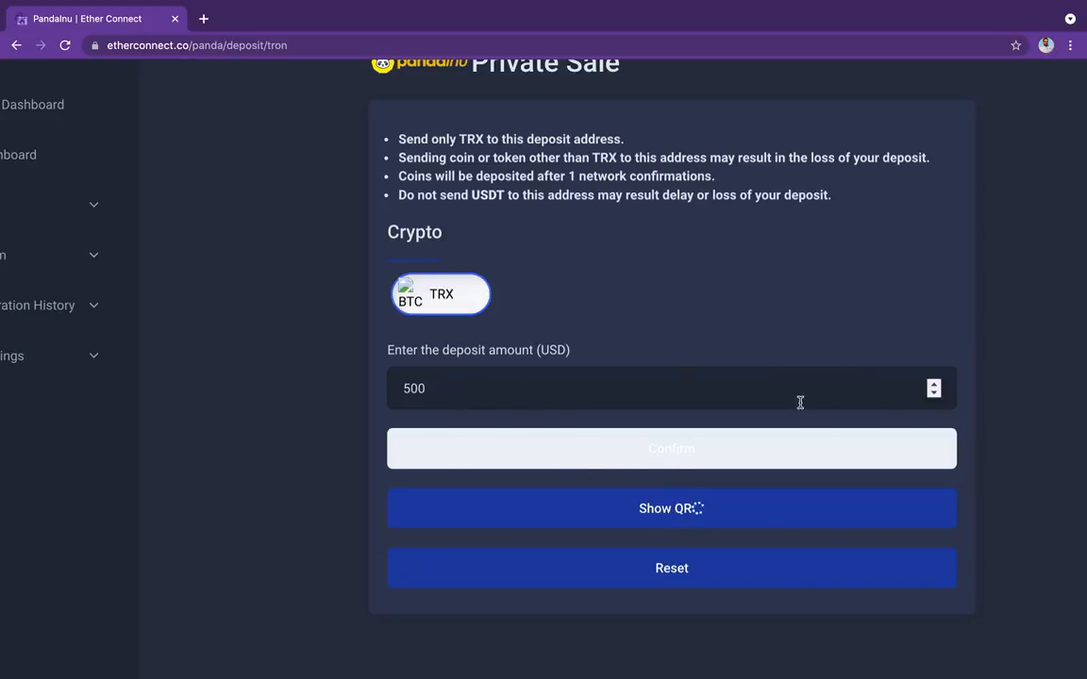
left_click(671, 509)
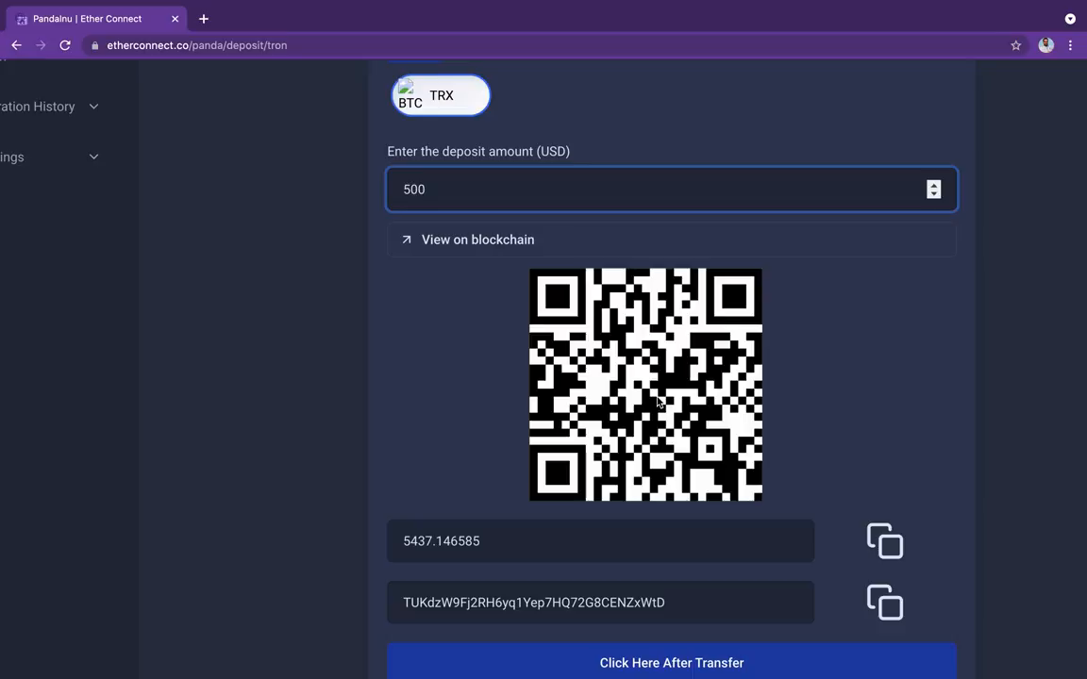
scroll("down", 3)
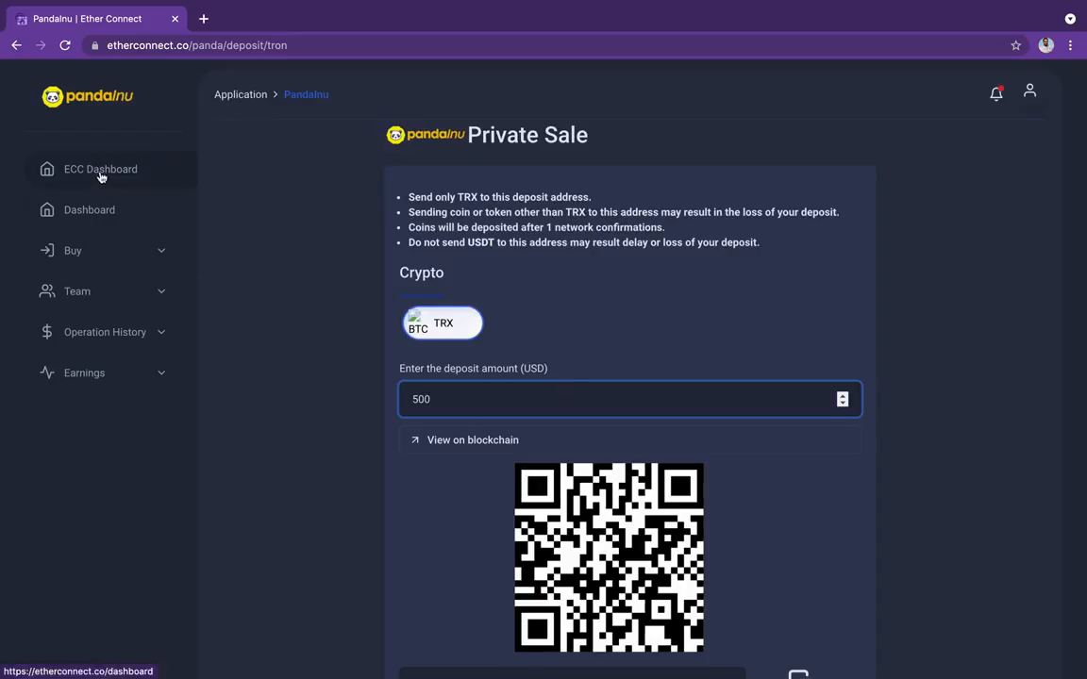
mouse_move(102, 210)
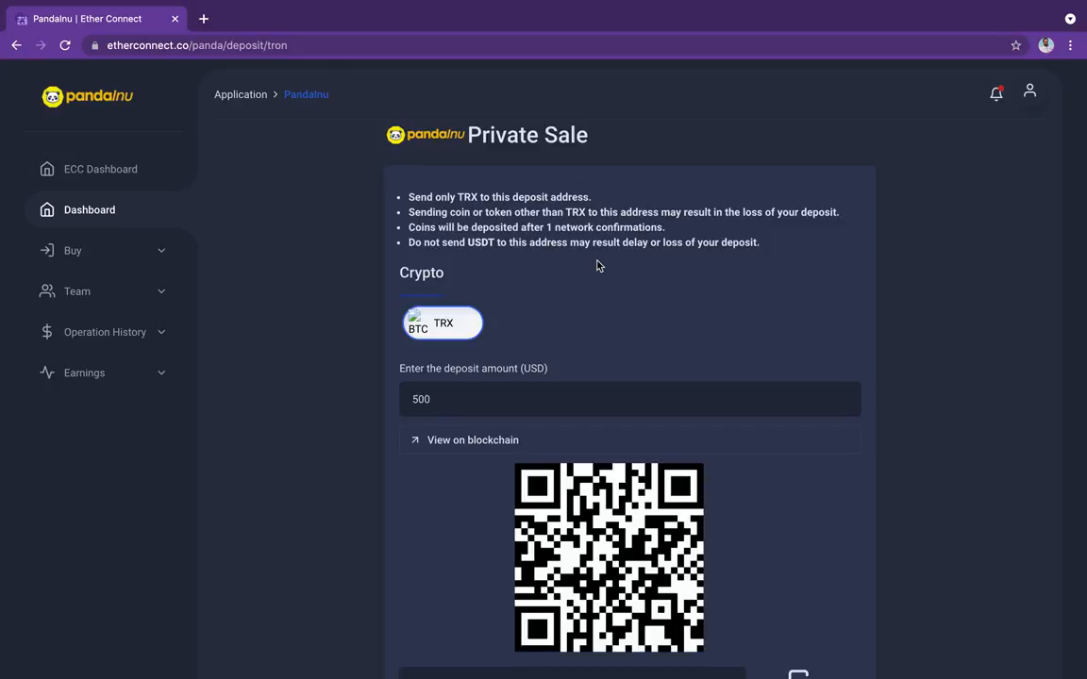
mouse_move(475, 268)
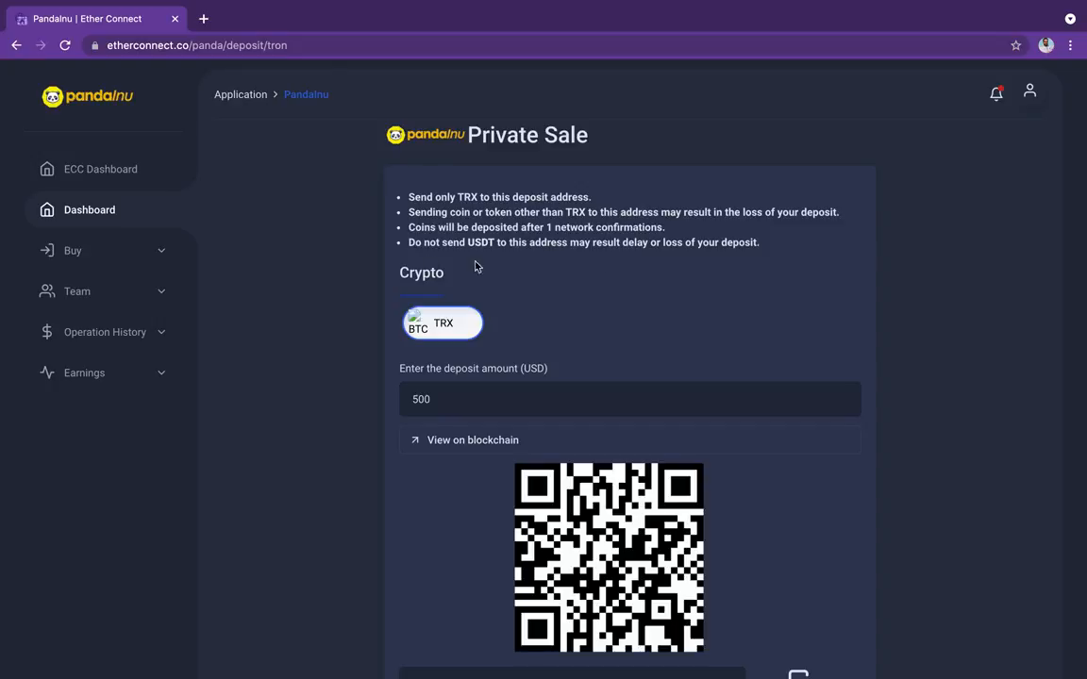
mouse_move(112, 219)
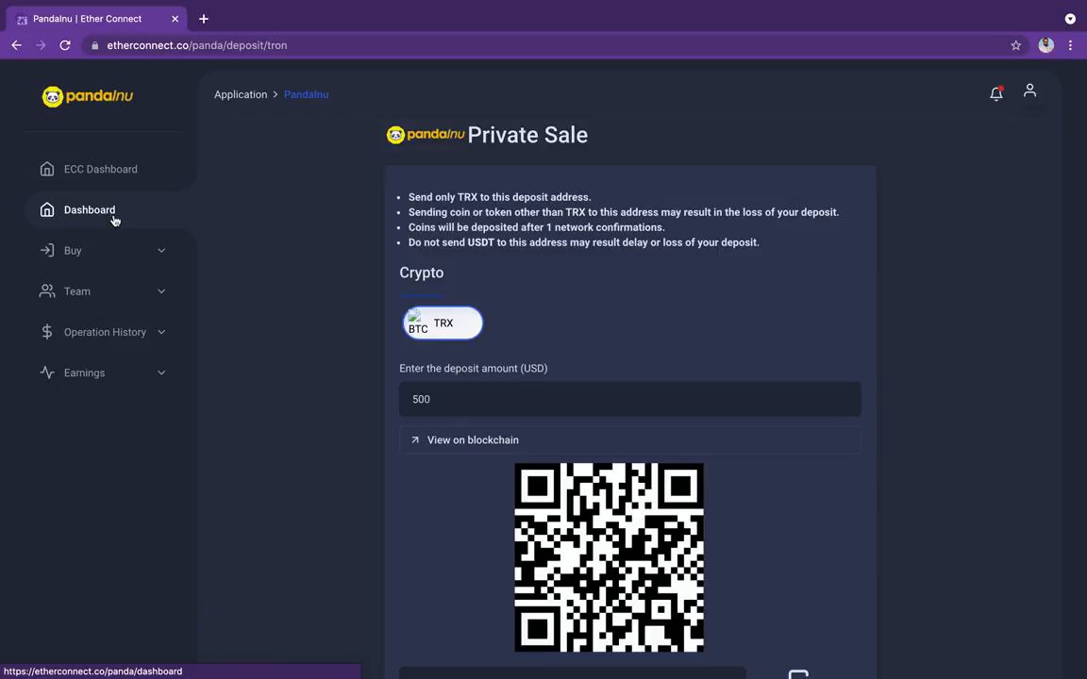
mouse_move(223, 200)
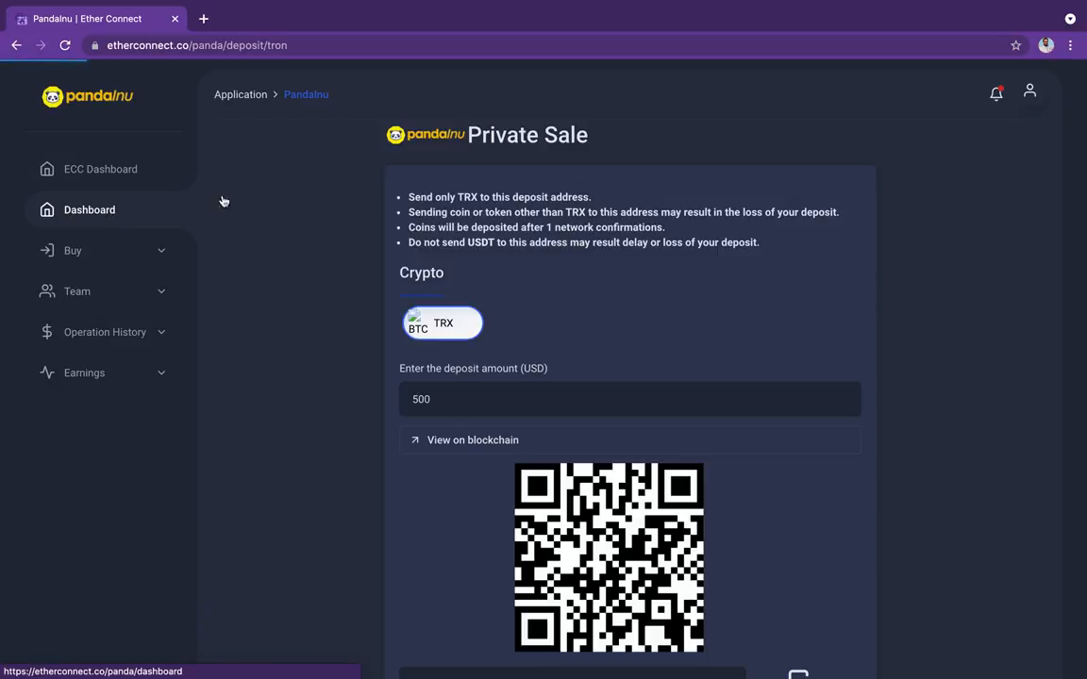